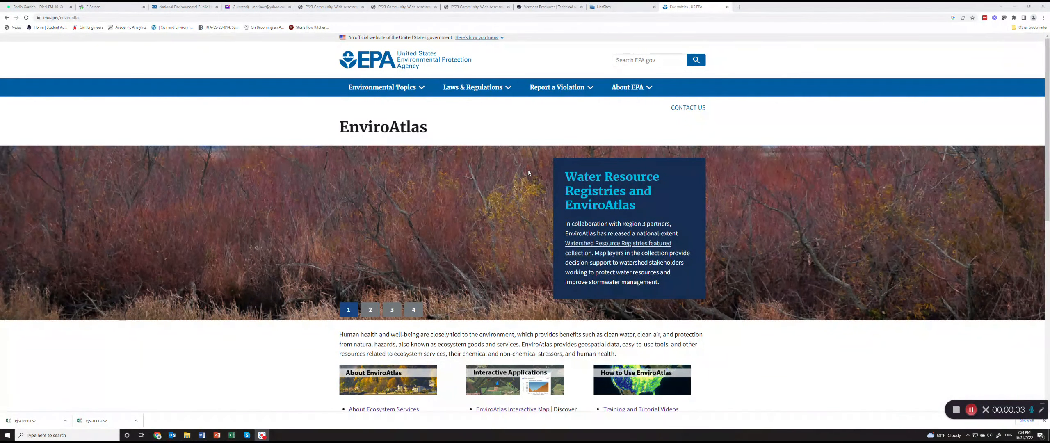
pyautogui.moveTo(502, 188)
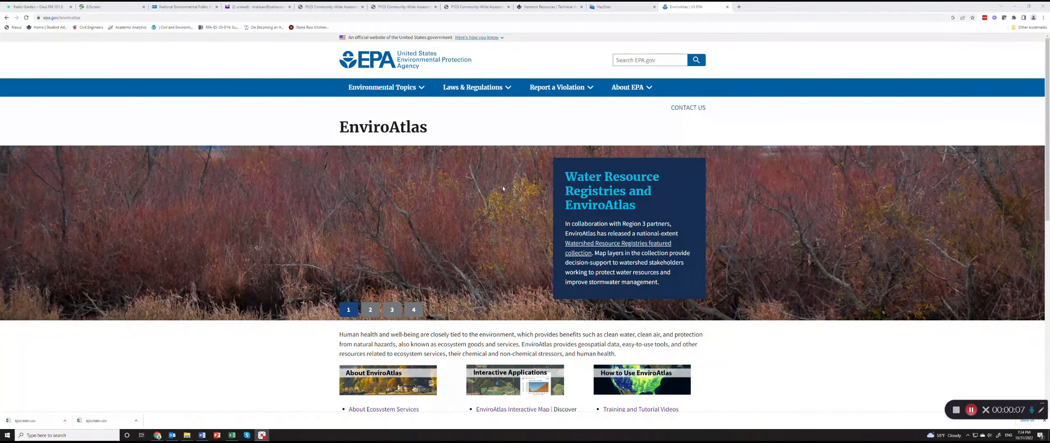
# Reach the Interactive Applications section and go to the EnviroAtlas Interactive Map page.
pyautogui.scroll(-3)
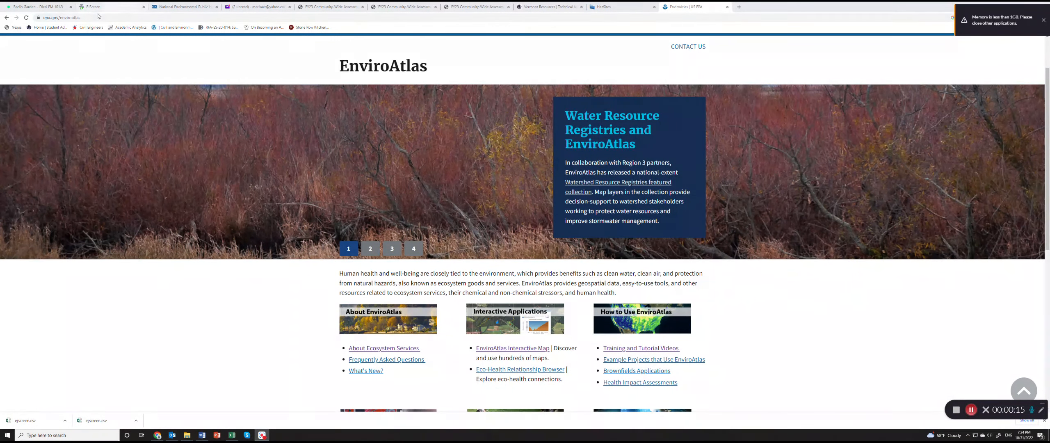
pyautogui.scroll(-3)
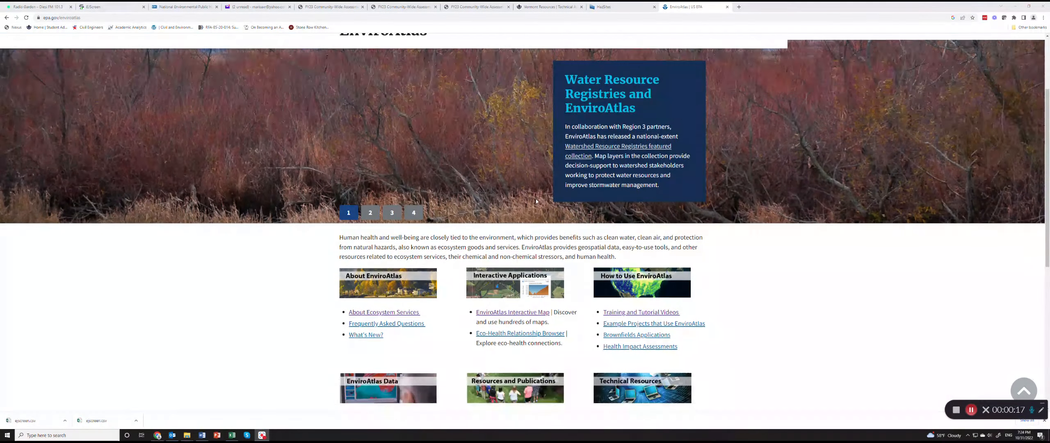
pyautogui.scroll(-3)
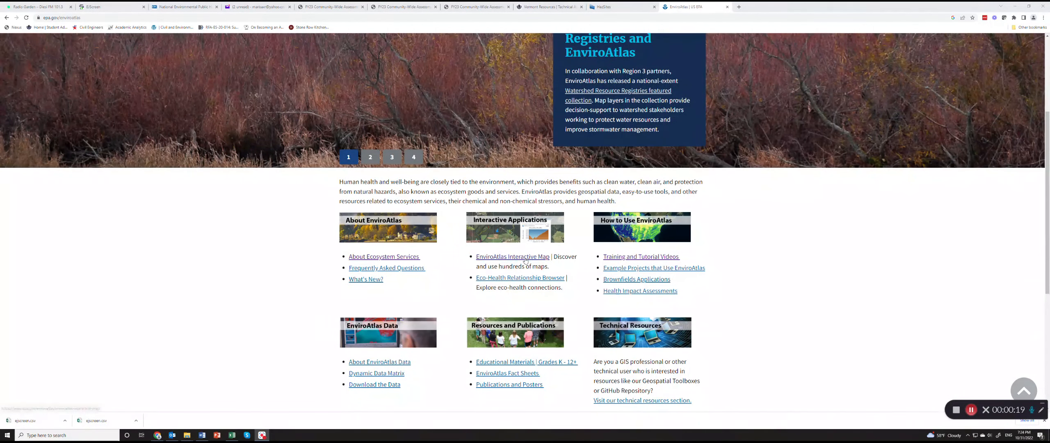
pyautogui.click(512, 256)
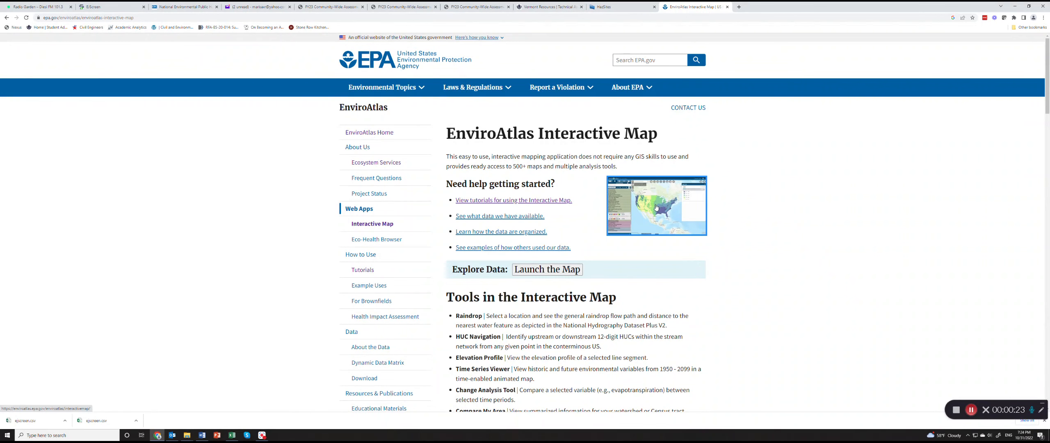
# Launch the map, choose Explore in the welcome dialog, and show the EnviroAtlas Data categories.
pyautogui.click(546, 269)
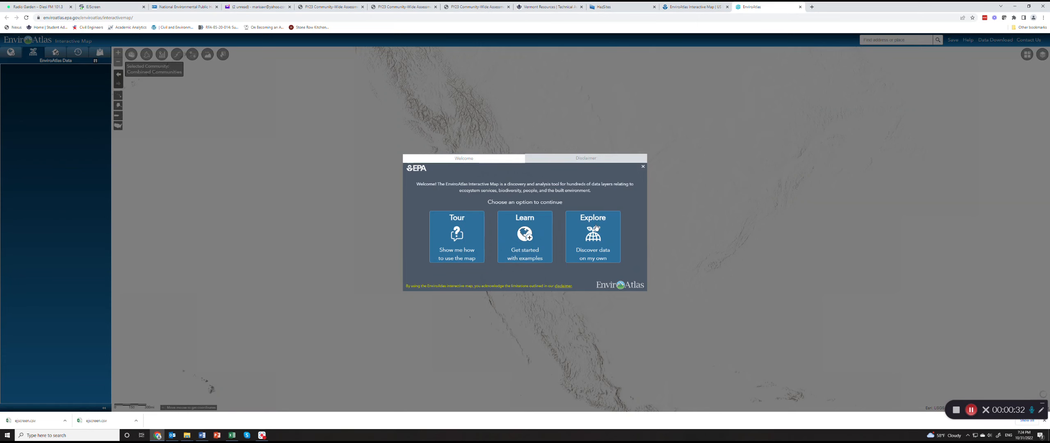
pyautogui.click(642, 166)
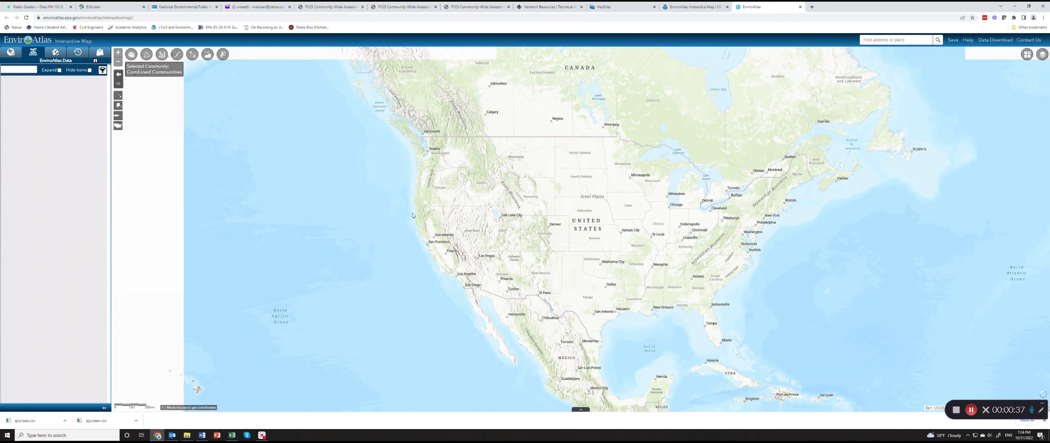
pyautogui.click(12, 53)
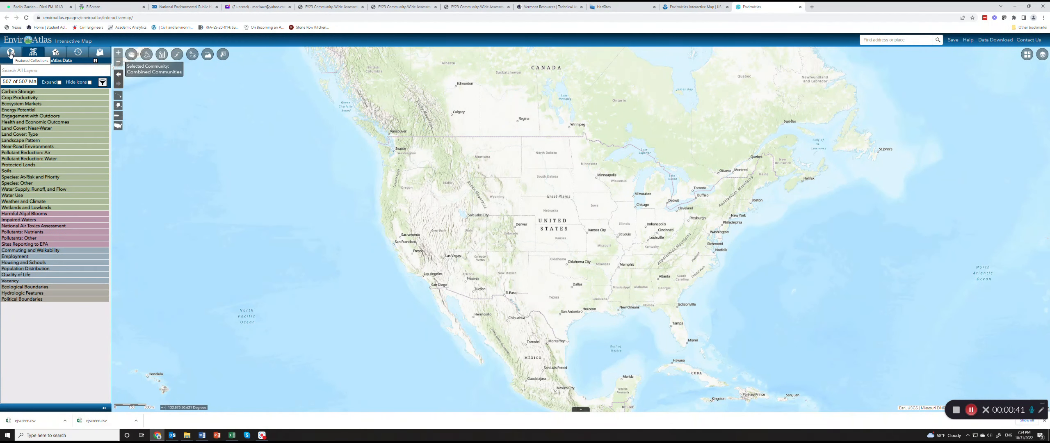
# Add the EnviroAtlas for Brownfields collection from Featured Collections to the map.
pyautogui.click(10, 53)
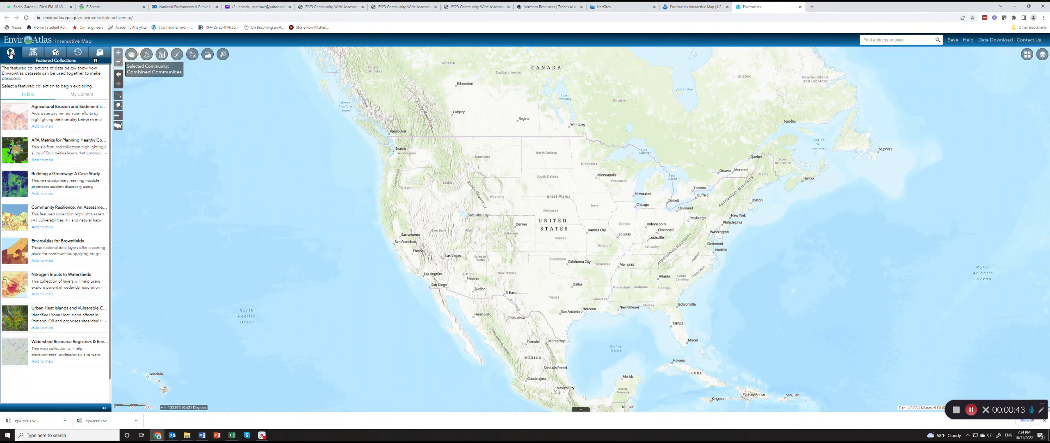
pyautogui.moveTo(53, 248)
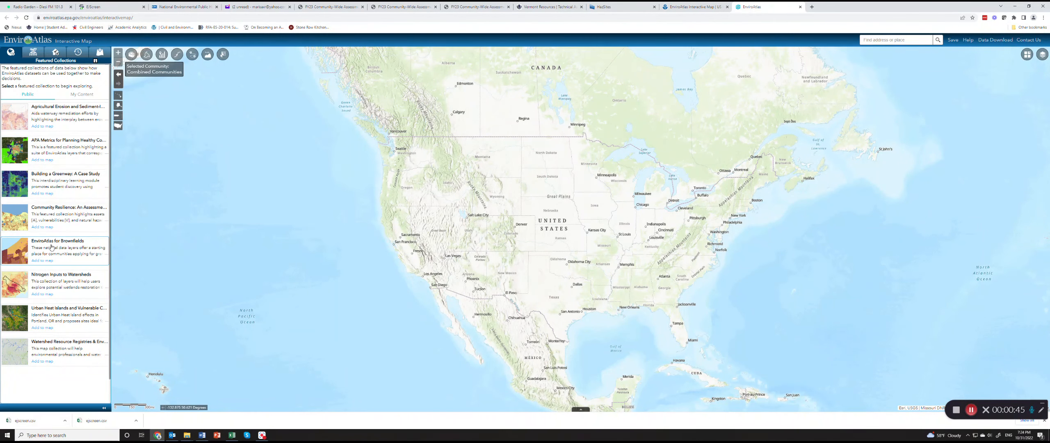
pyautogui.click(59, 241)
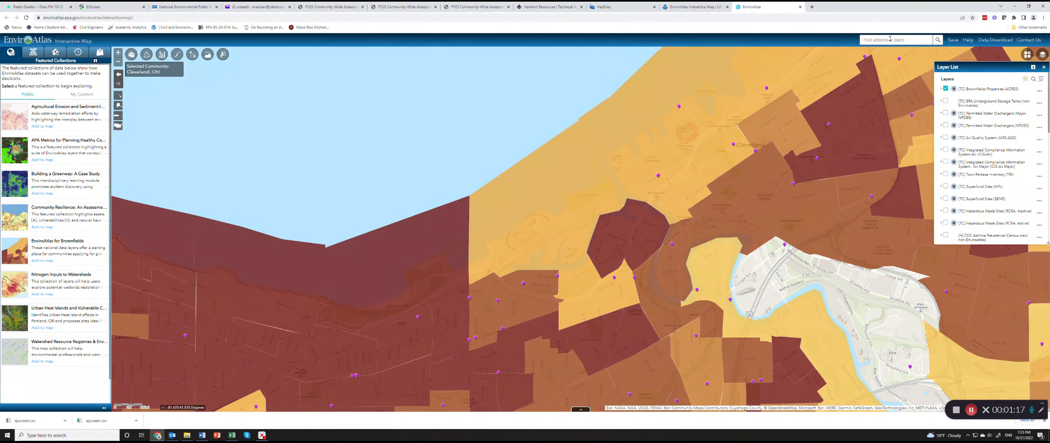
# Search for Franklin and center the map on Franklin, NH, USA (Merrimack County).
pyautogui.write('Franklin, NH')
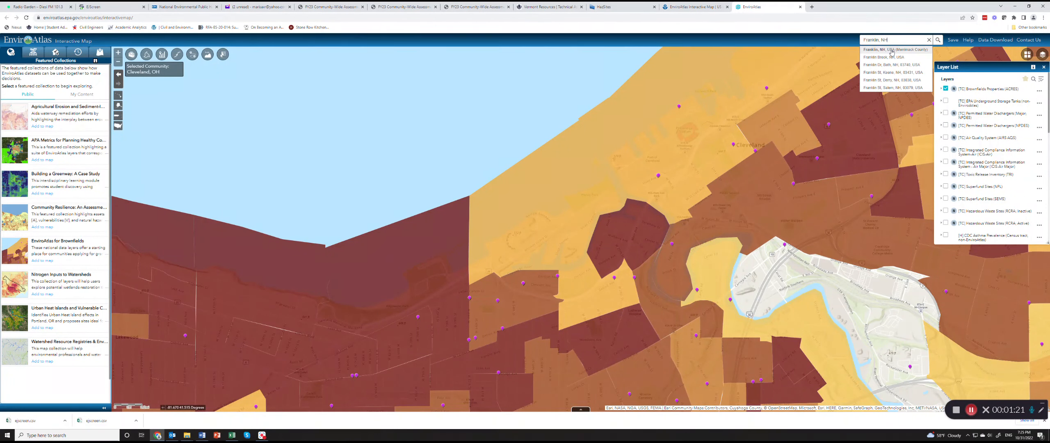
pyautogui.click(894, 49)
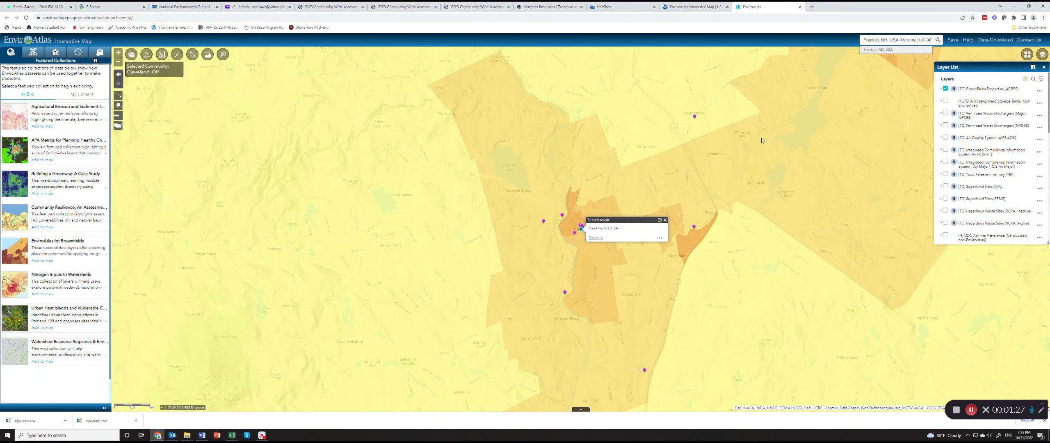
pyautogui.click(945, 88)
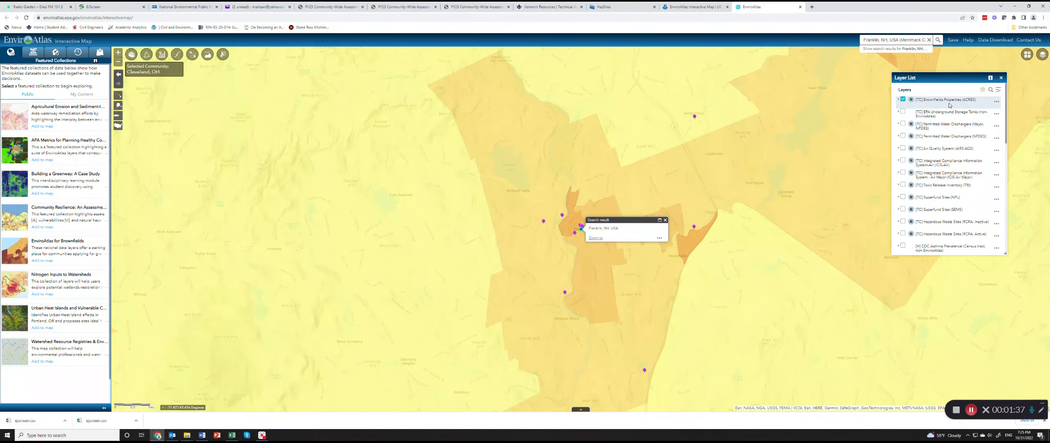
# Turn on the census tract boundaries over the Franklin, NH area.
pyautogui.scroll(-3)
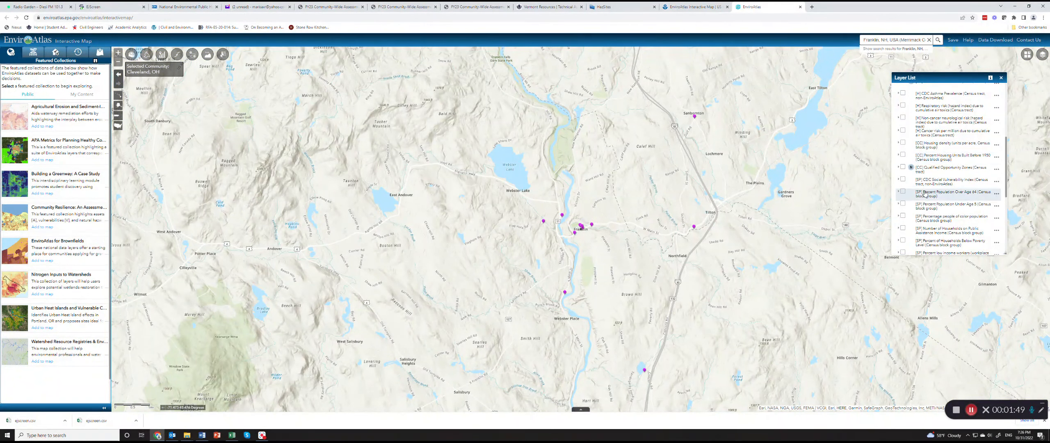
pyautogui.scroll(-3)
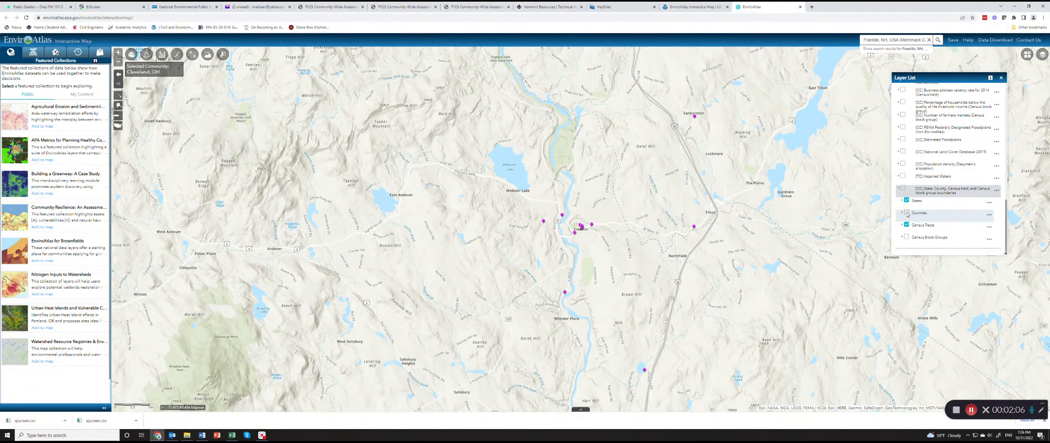
pyautogui.click(905, 213)
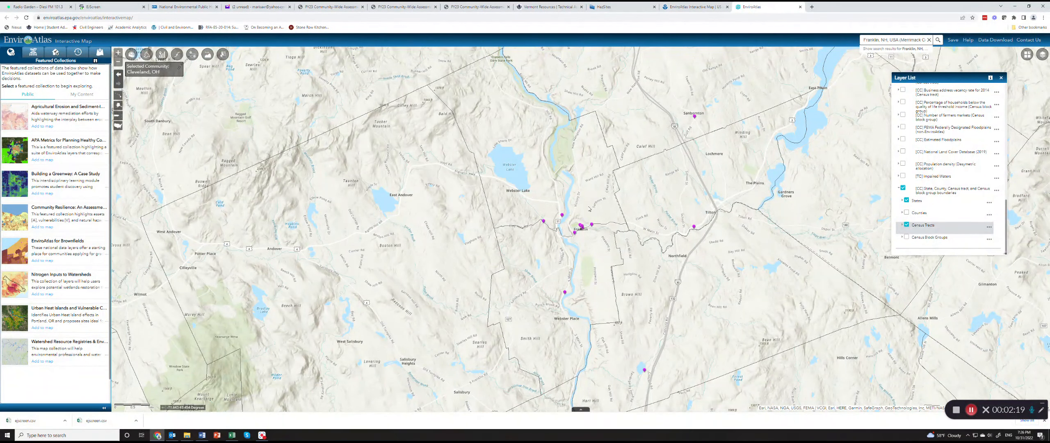
pyautogui.moveTo(593, 249)
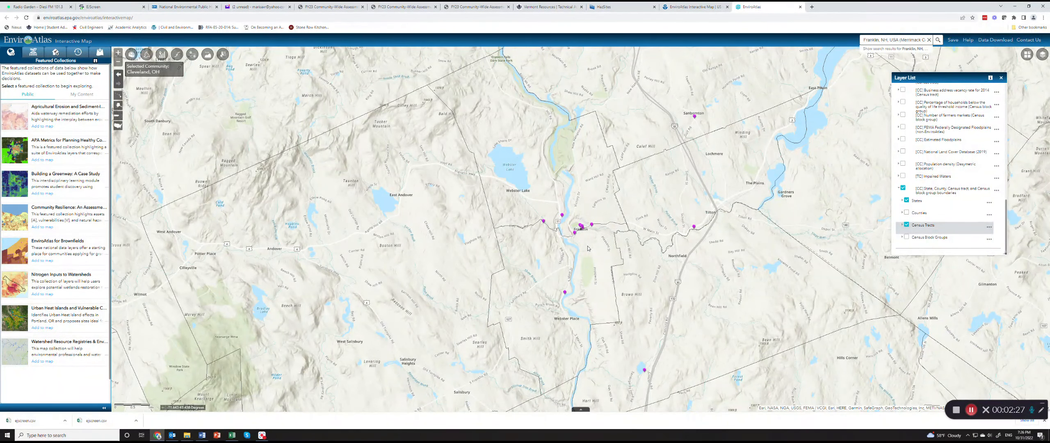
pyautogui.moveTo(687, 127)
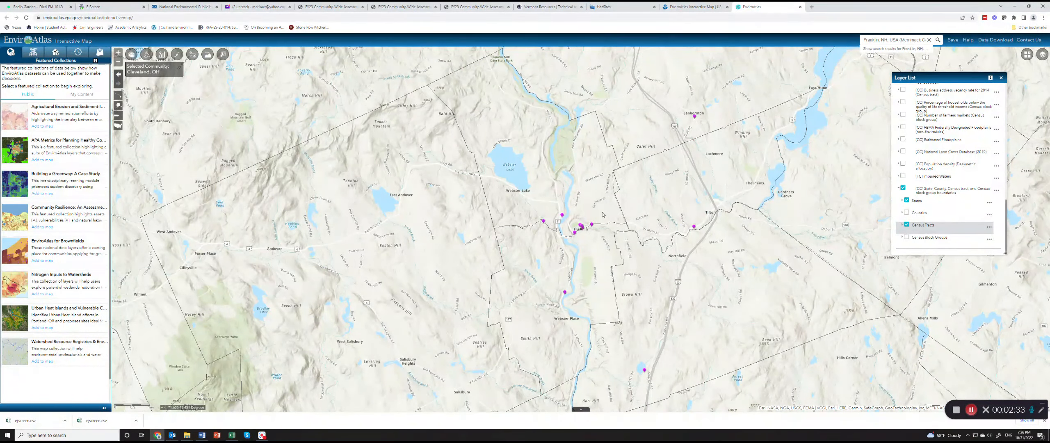
pyautogui.moveTo(650, 295)
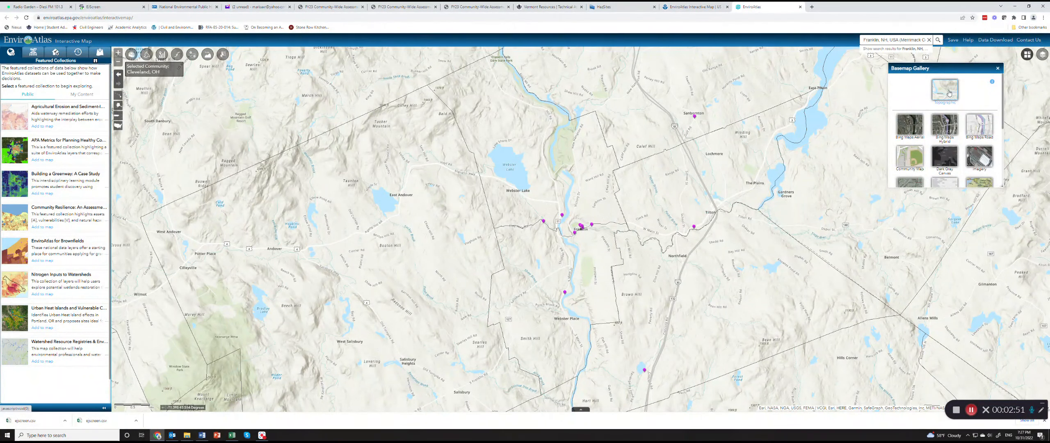
# Switch the basemap to Streets and close the Basemap Gallery.
pyautogui.scroll(-3)
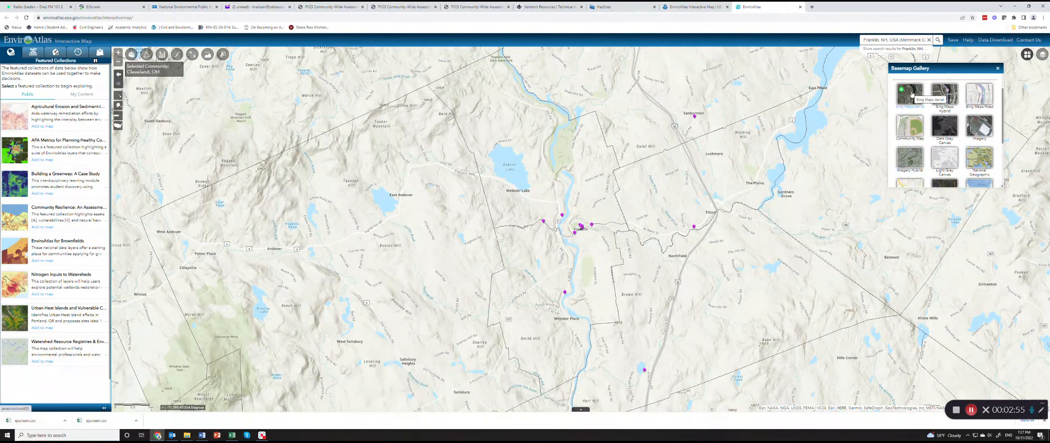
pyautogui.scroll(-3)
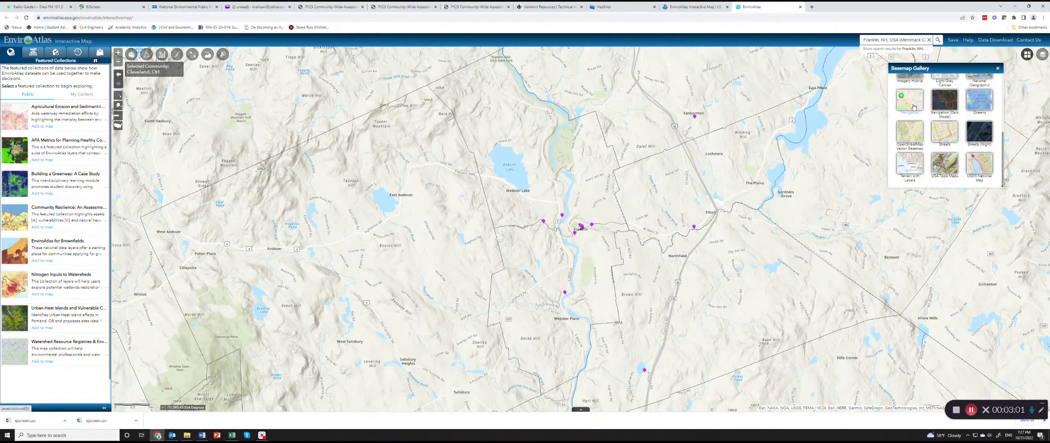
pyautogui.click(909, 100)
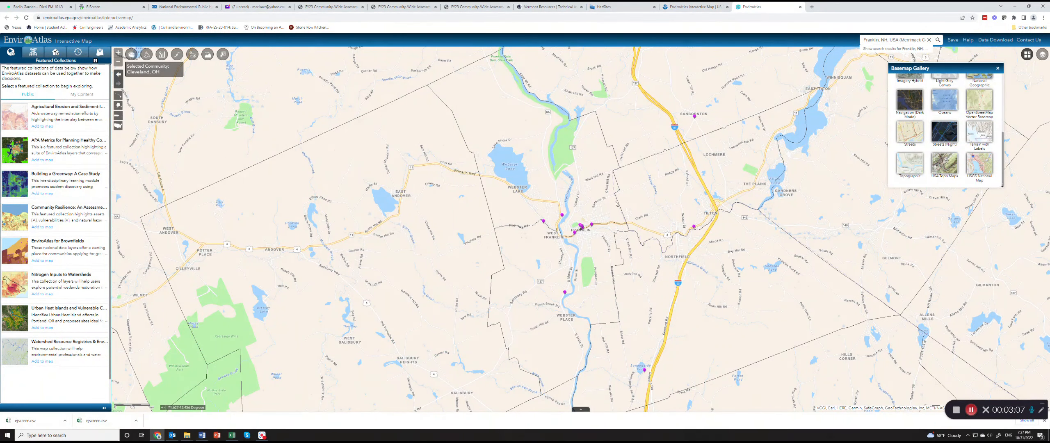
pyautogui.moveTo(647, 299)
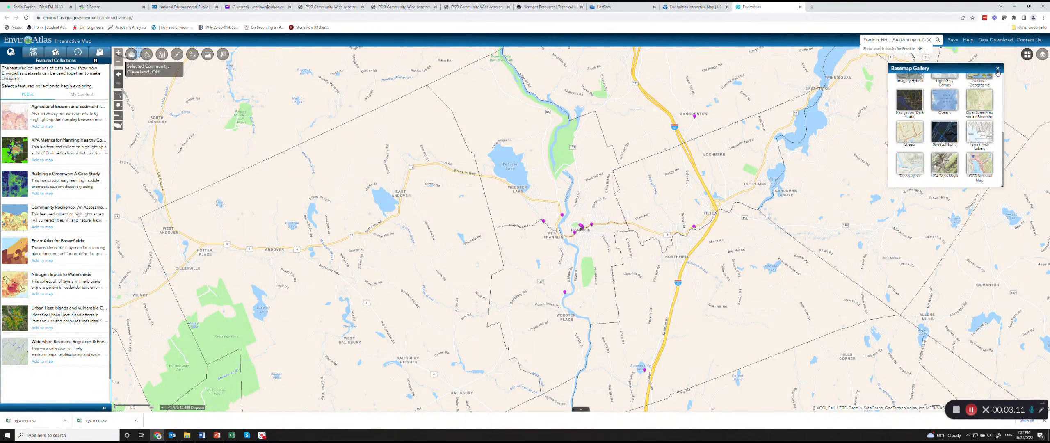
pyautogui.click(997, 69)
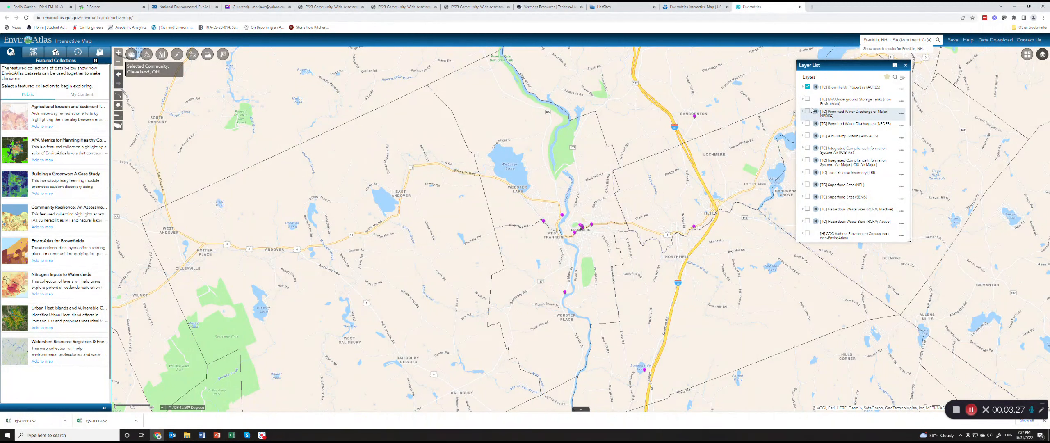
# Turn on the underground storage tank and Superfund site layers alongside brownfields.
pyautogui.click(807, 98)
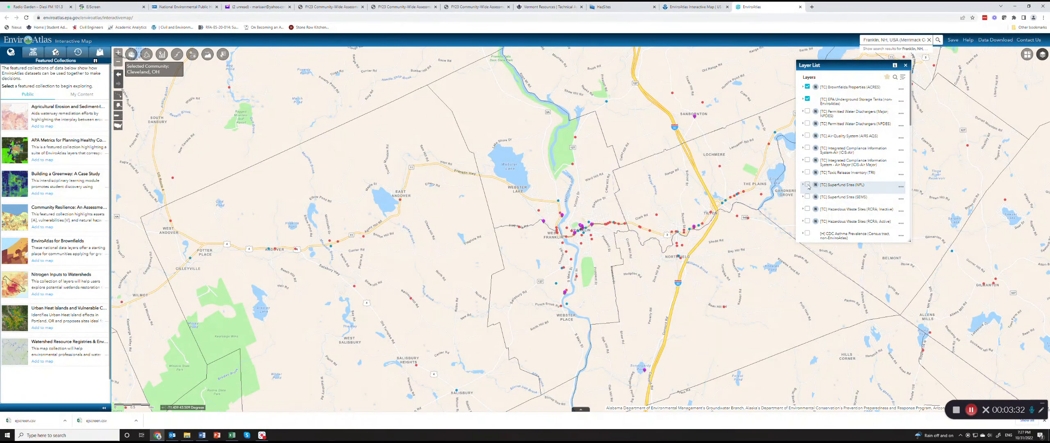
pyautogui.click(807, 185)
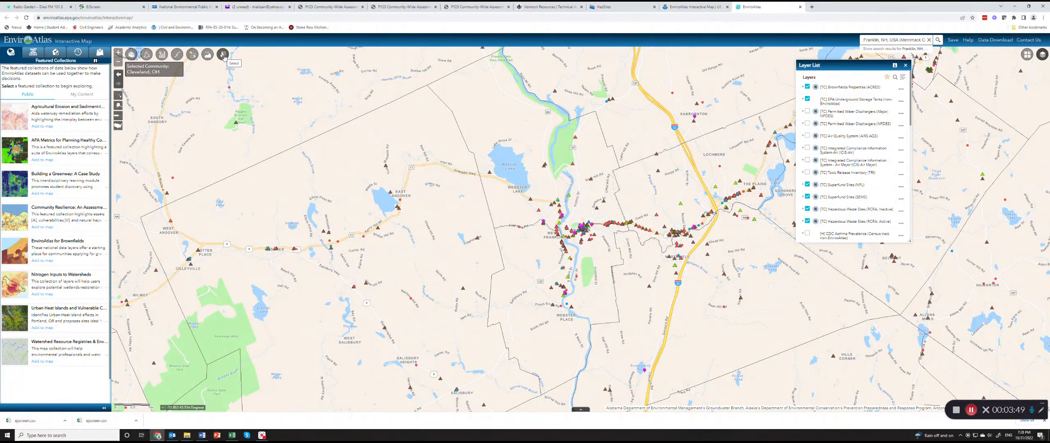
pyautogui.click(223, 54)
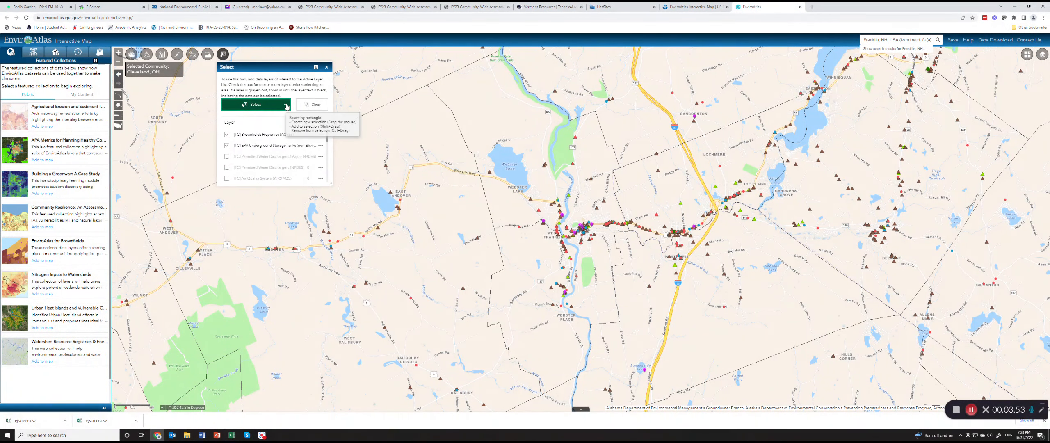
# Choose Select by polygon in the Select widget to outline an area around Franklin.
pyautogui.click(254, 105)
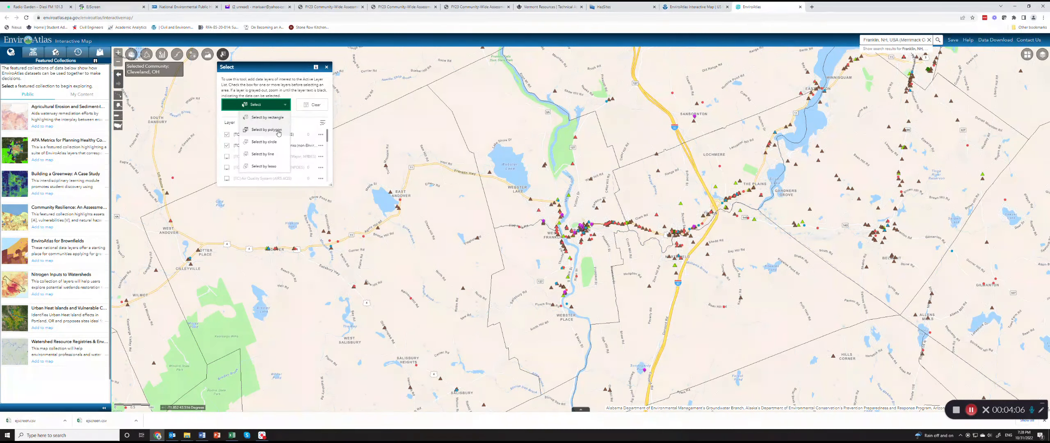
pyautogui.moveTo(266, 129)
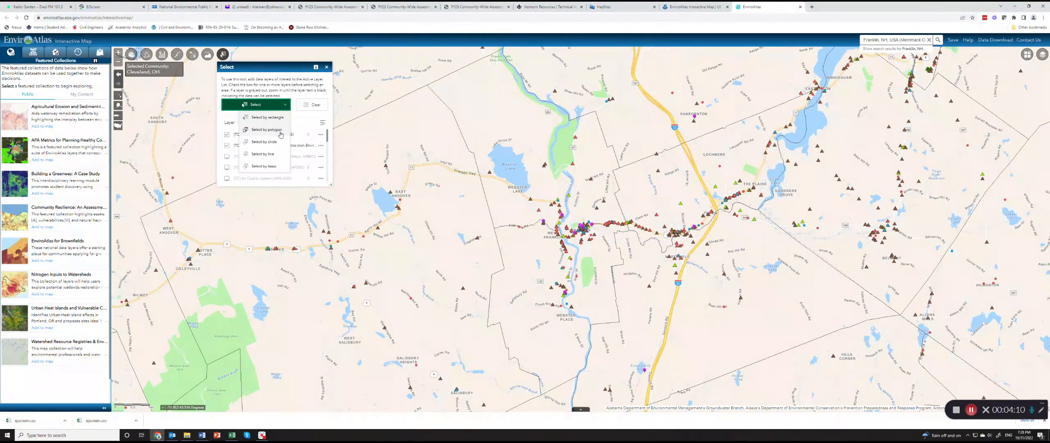
pyautogui.click(265, 128)
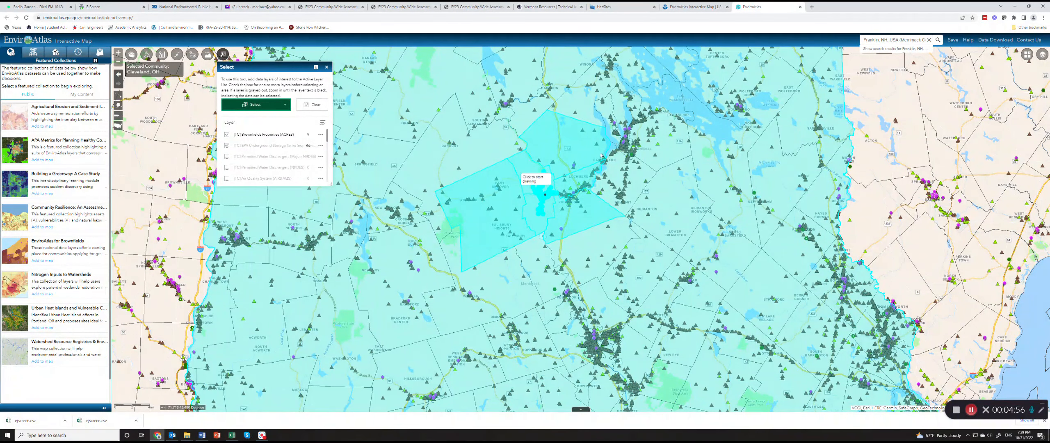
# Finish the selection polygon around Franklin and view the selected site counts per layer.
pyautogui.click(227, 146)
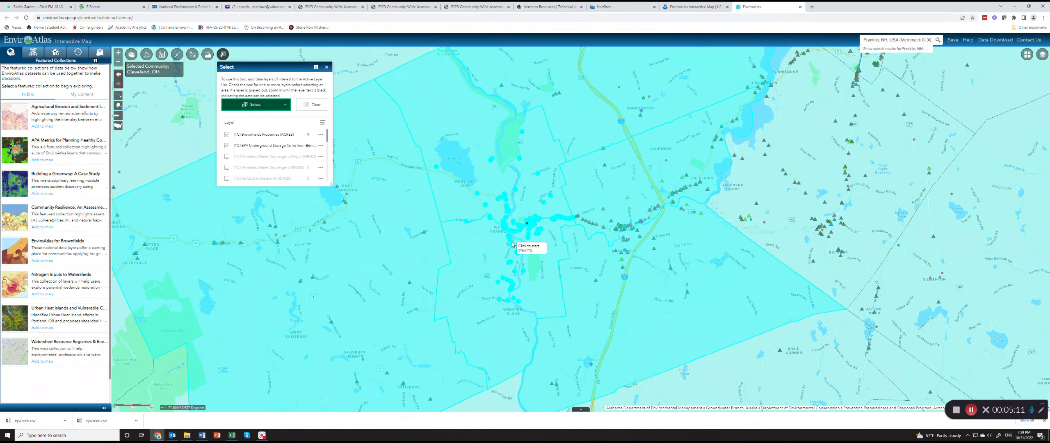
pyautogui.moveTo(343, 187)
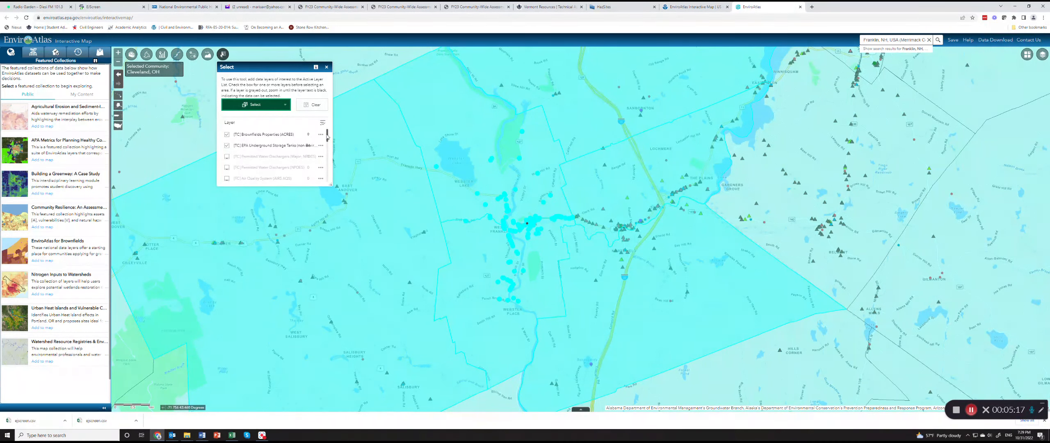
pyautogui.click(268, 134)
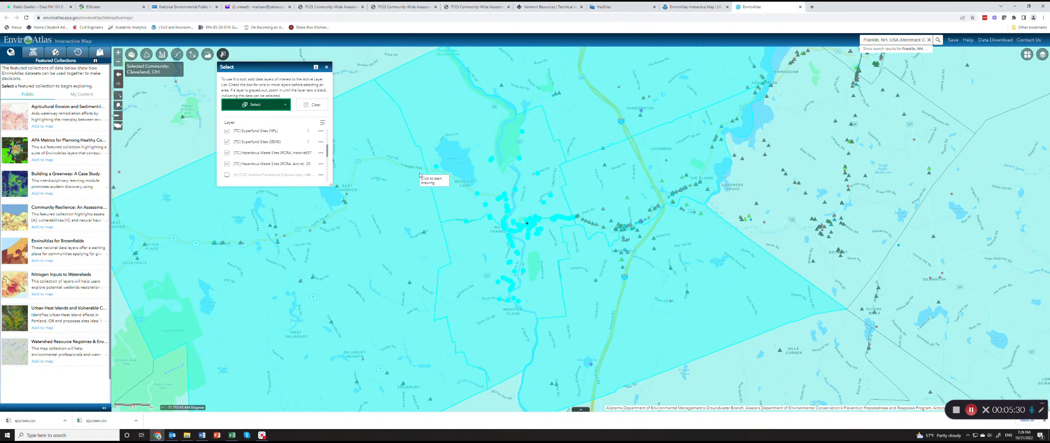
pyautogui.moveTo(507, 219)
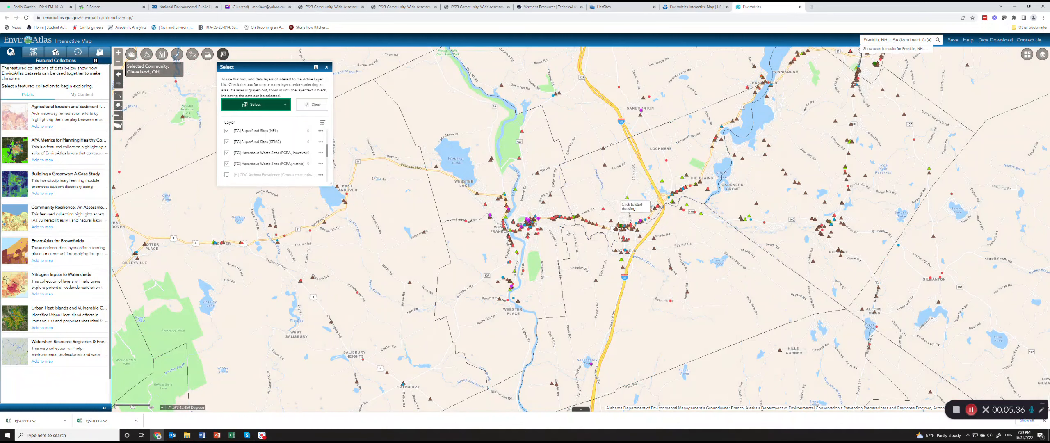
pyautogui.moveTo(549, 227)
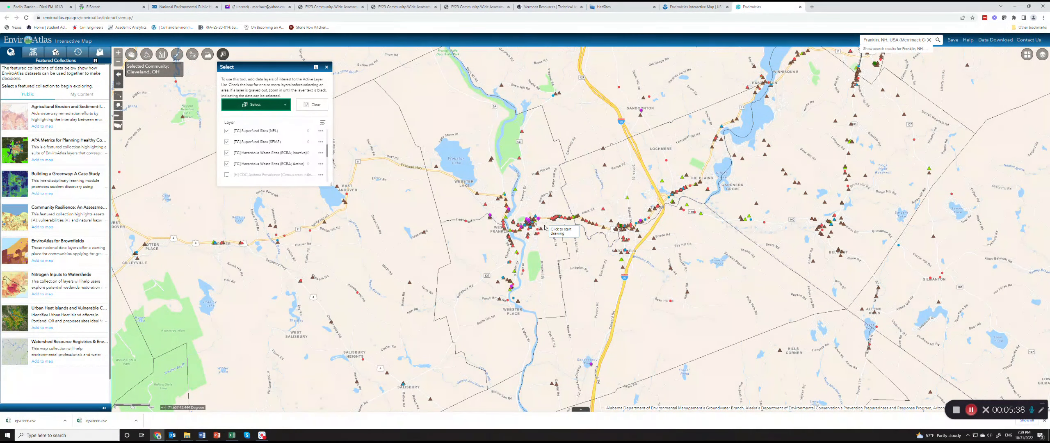